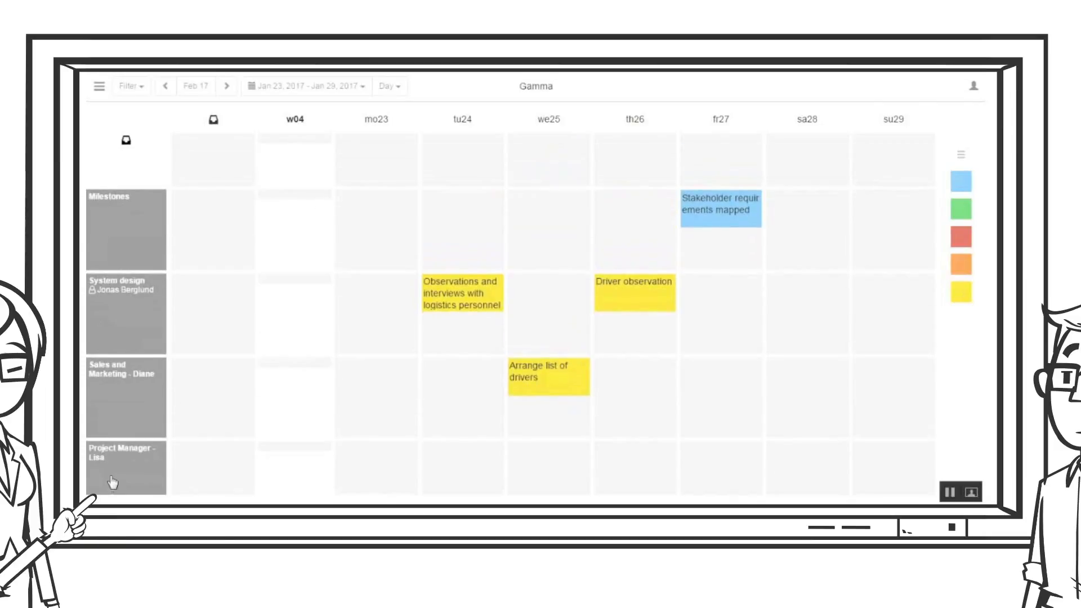
mouse_move(109, 249)
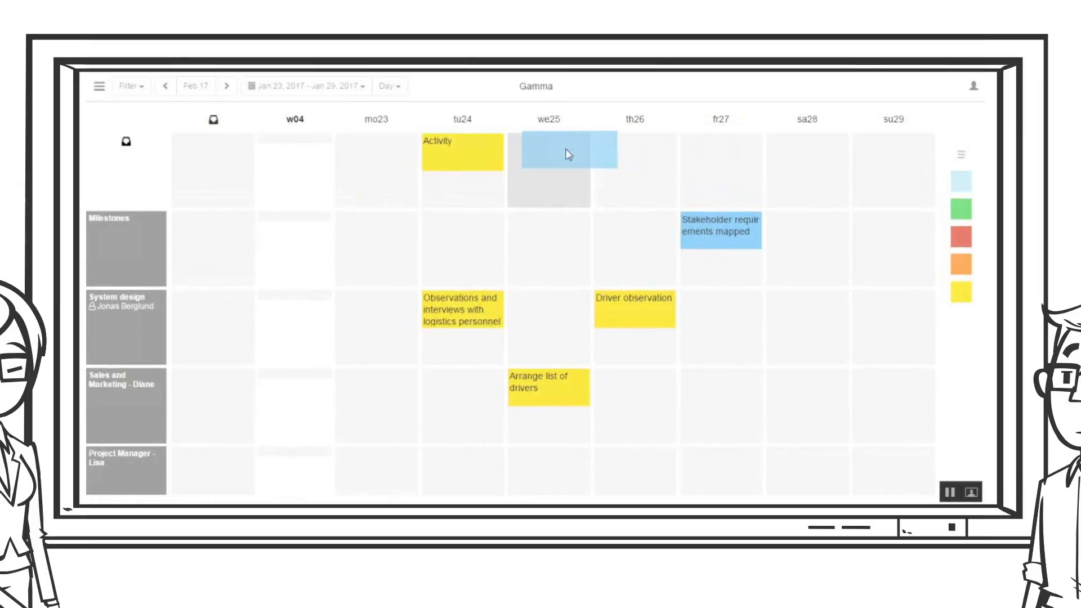
Step: Name the note 'Deliver', archive both example notes, and mark Observations and interviews done
text(Deliverable or Mile stone)
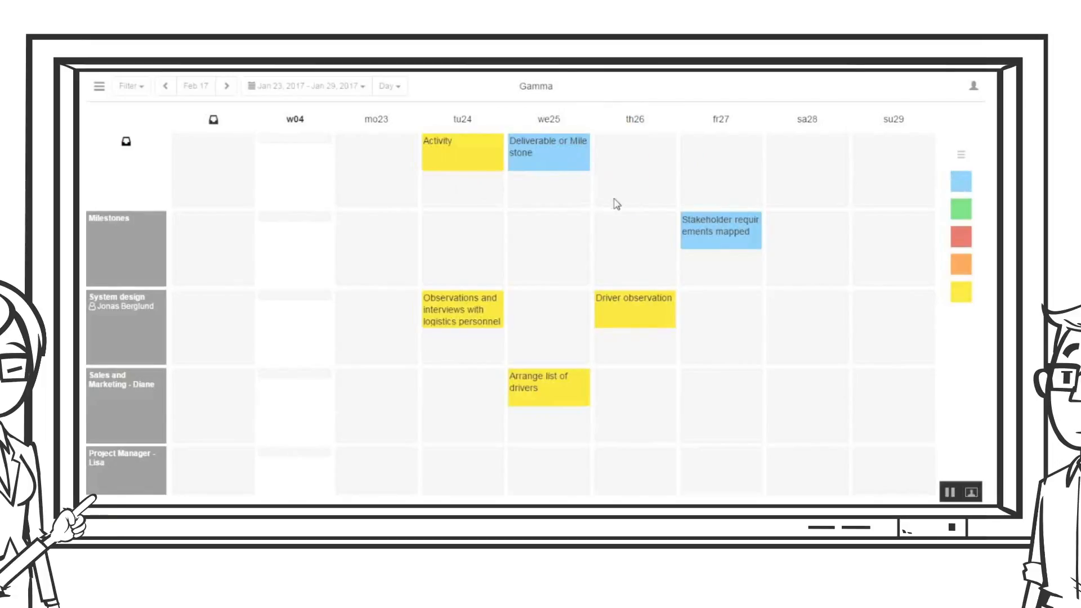
click(549, 152)
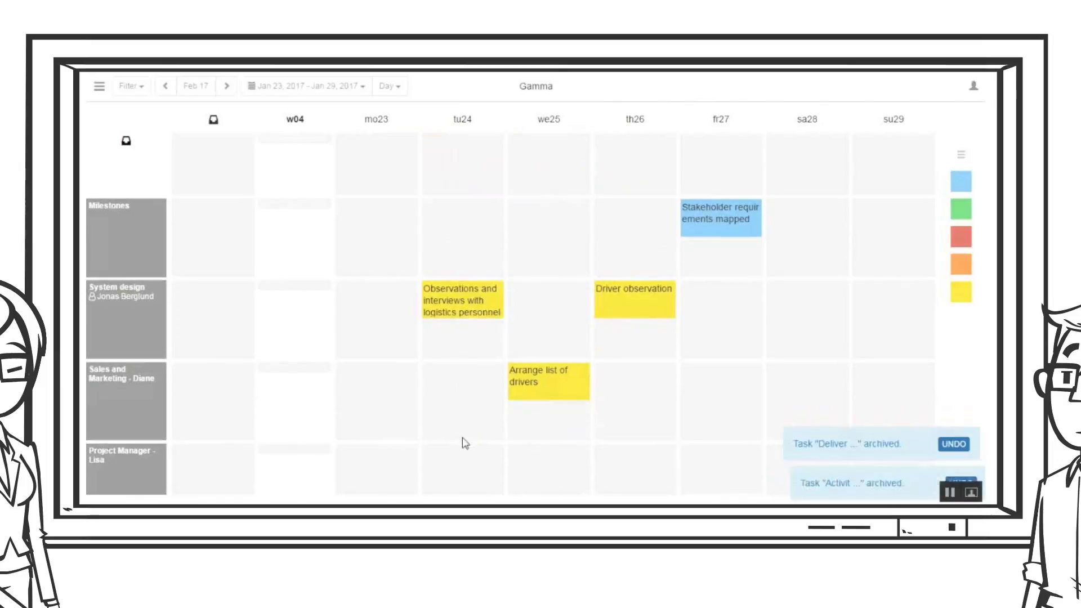
click(461, 308)
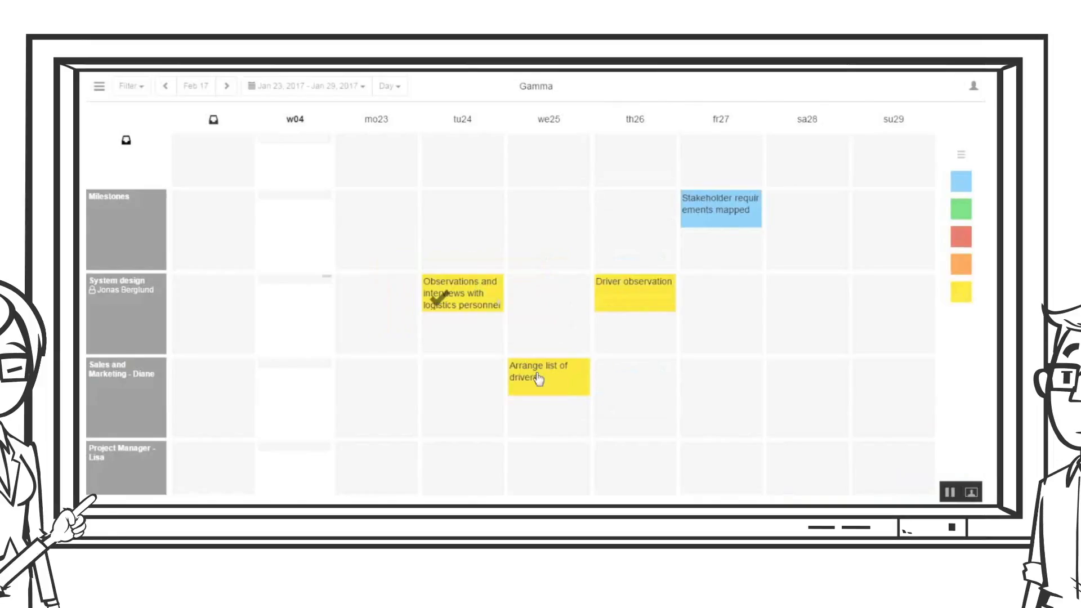
Step: Mark Arrange list of drivers done and set the Gamma board range to 2 weeks
click(538, 379)
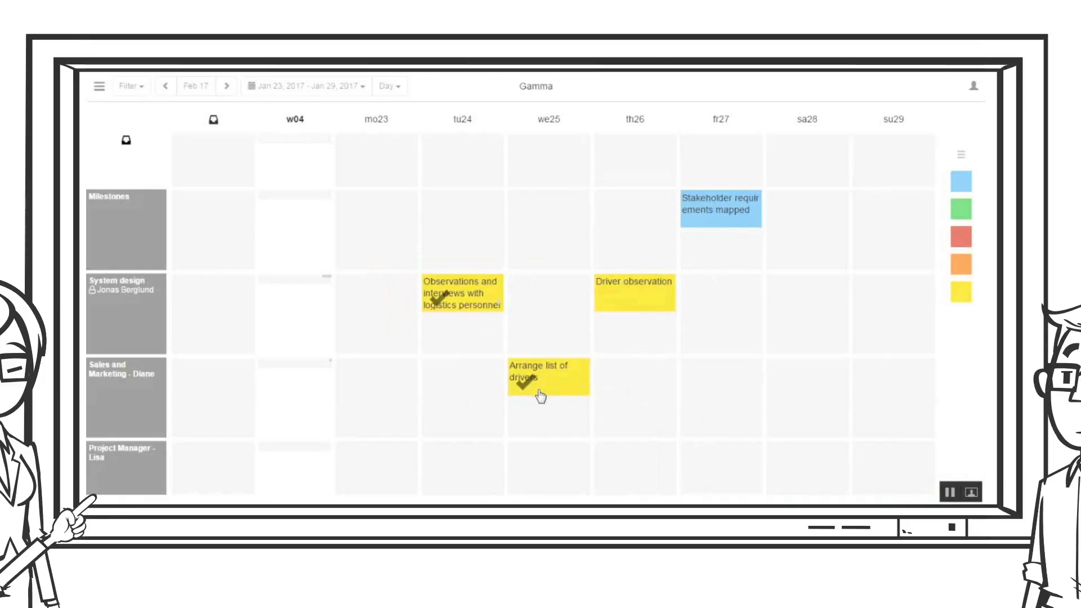
click(307, 85)
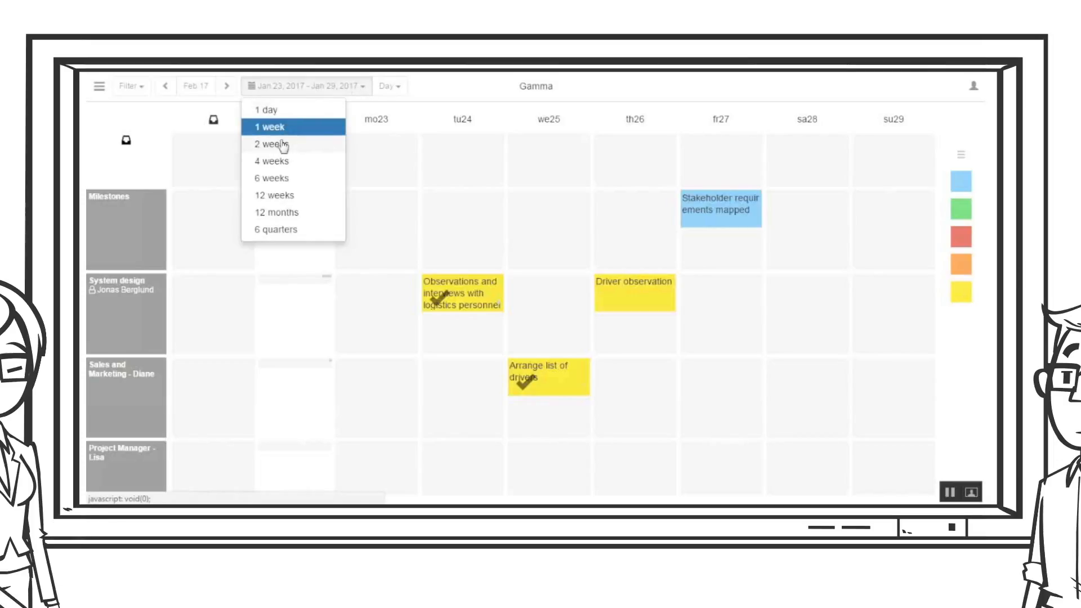
click(272, 144)
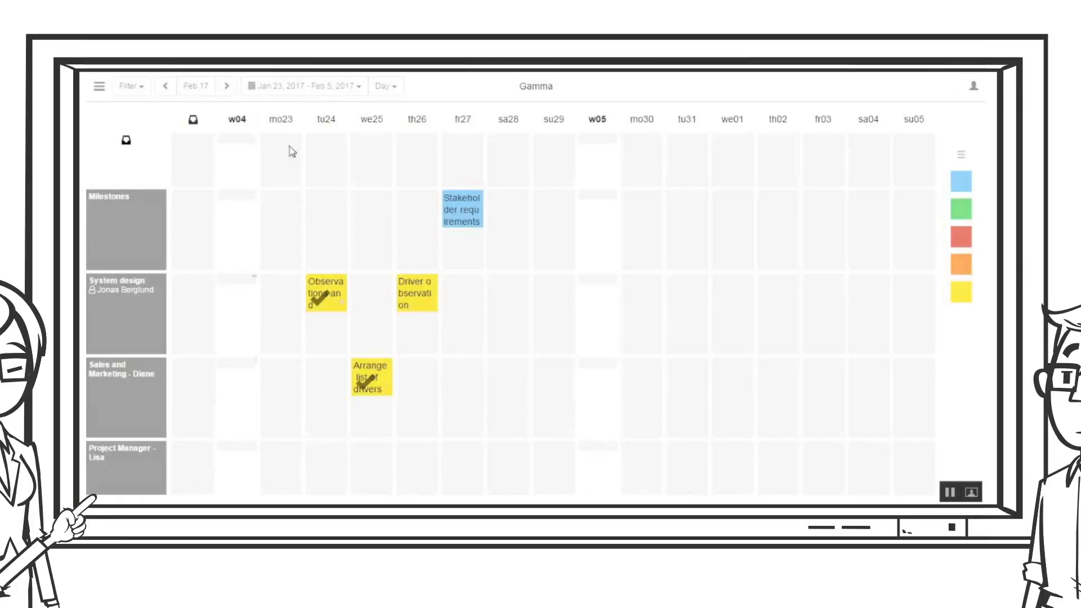
mouse_move(452, 226)
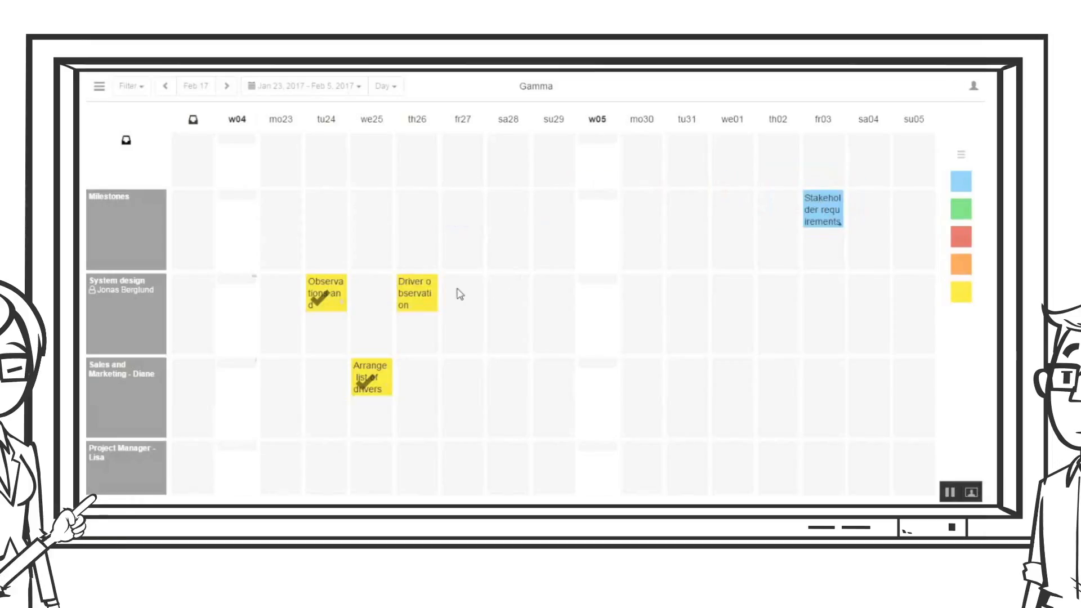
Step: Move Driver observation to tu31 and add a 'Driver interviews' note on we01 in System design
drag(416, 292, 662, 289)
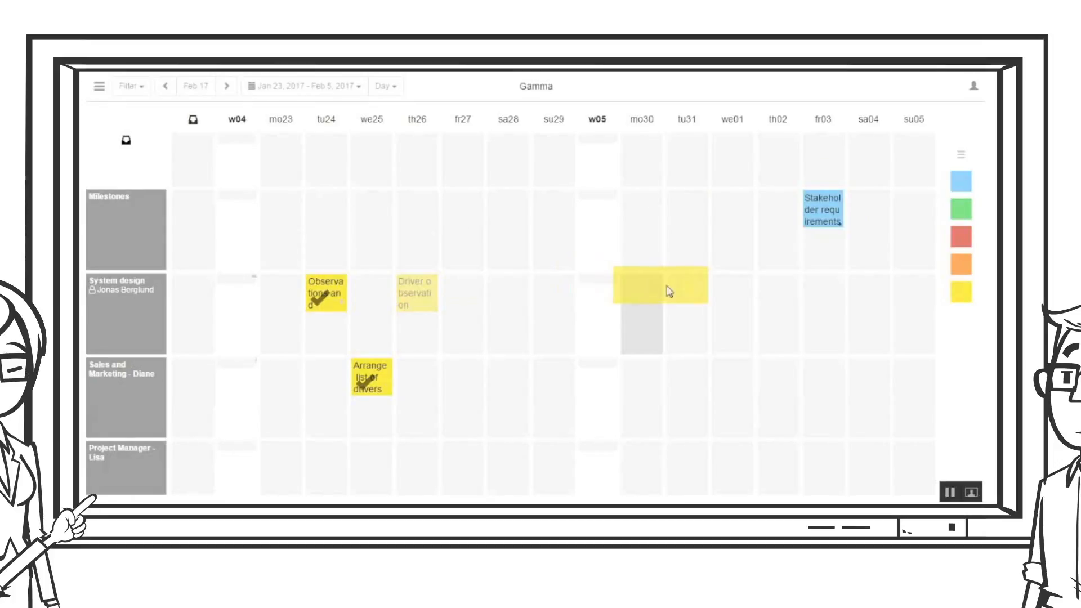
drag(416, 292, 686, 291)
text(Driver interv)
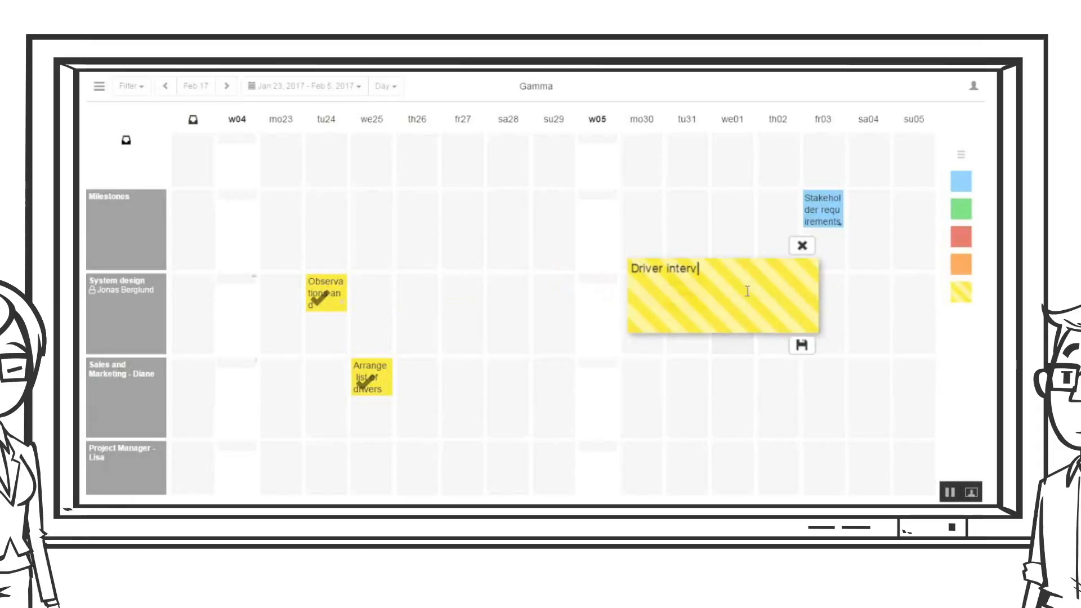
text(iews)
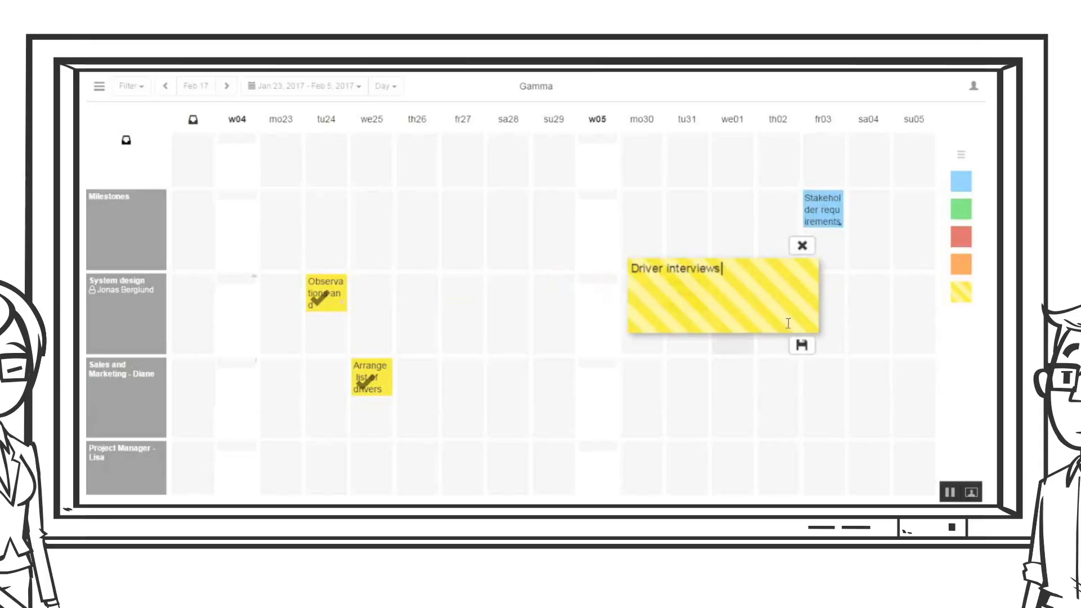
click(802, 345)
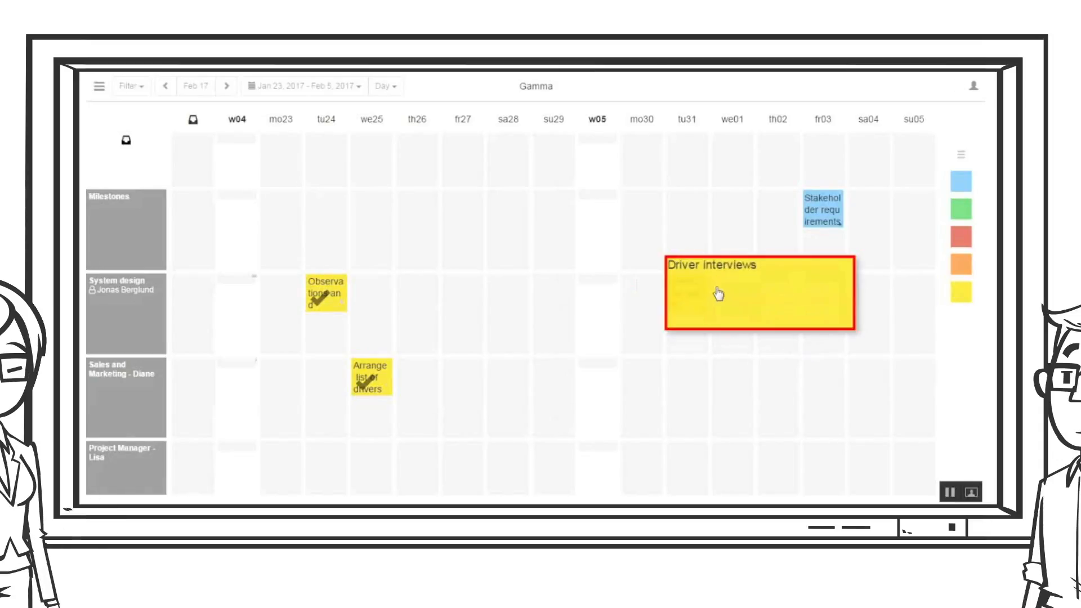
click(386, 86)
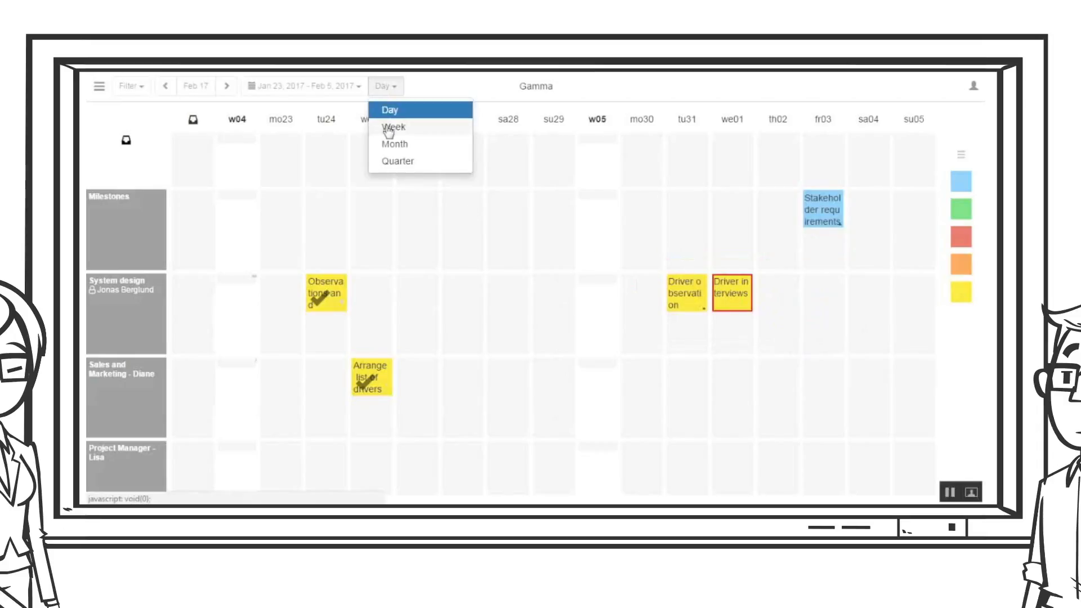
Step: Switch the board to Week view and start the prototype specification distribution note
click(392, 126)
text(Distribute p)
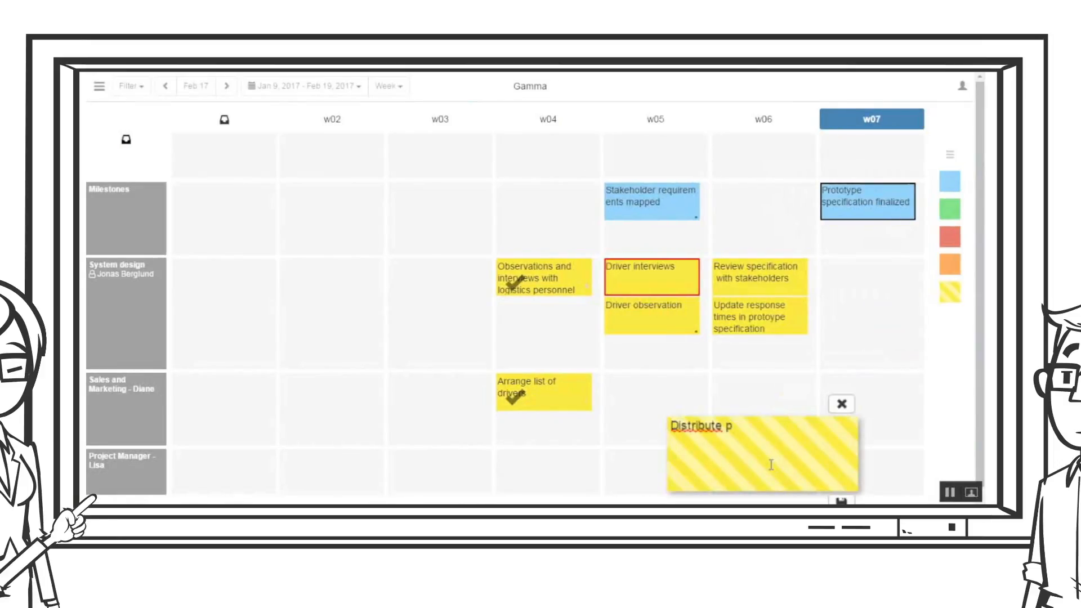
text(rototype specific)
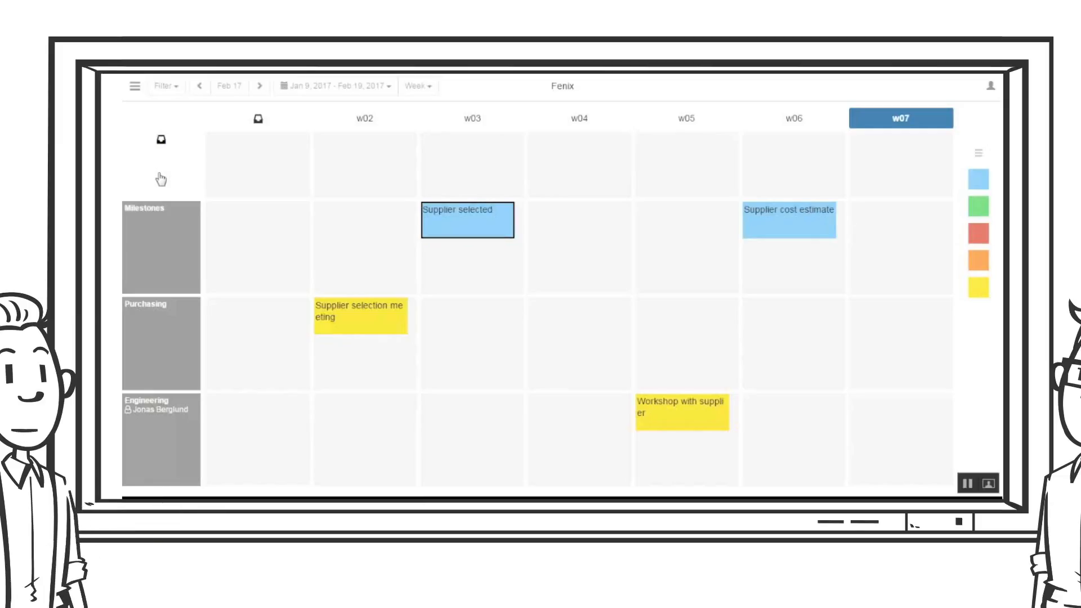
mouse_move(681, 225)
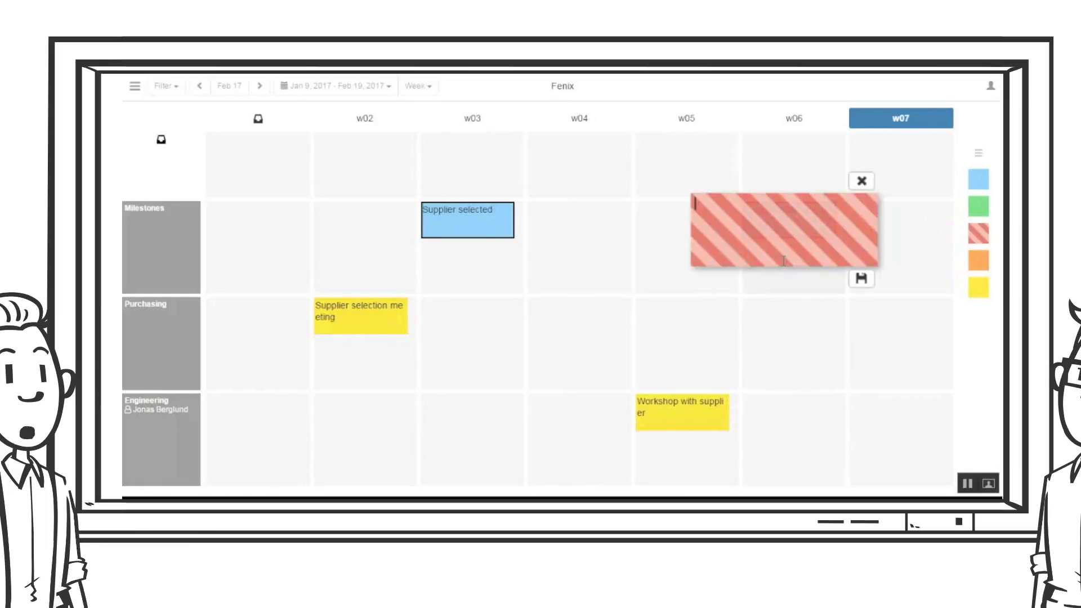
Step: Write 'Supplier cannot commit to initial timeplan' on the red deviation note at w06
text(Supplier cannot)
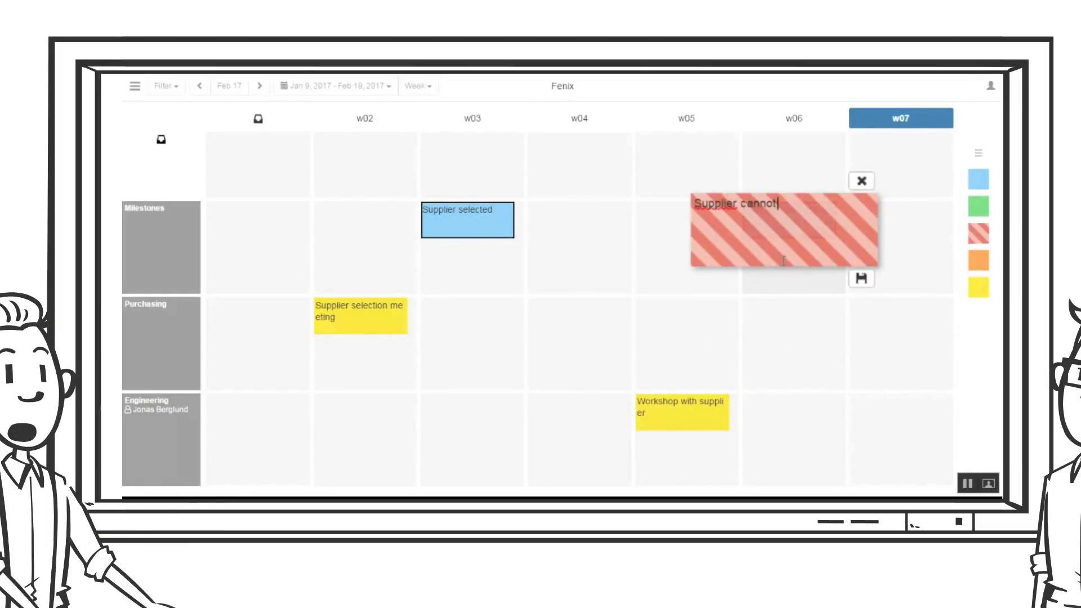
text(commit to initial timeplan)
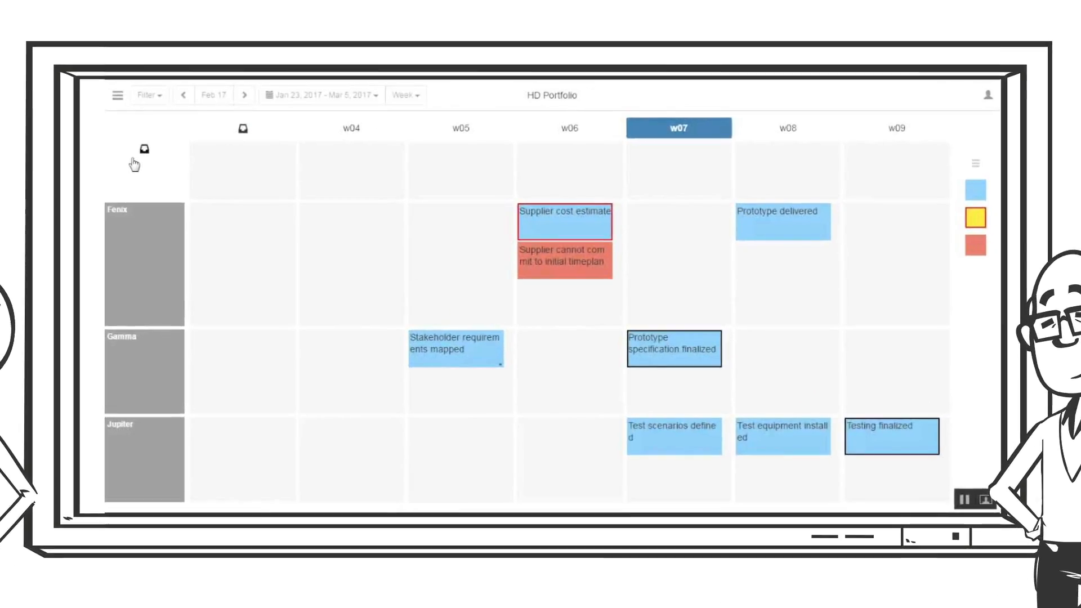
mouse_move(216, 279)
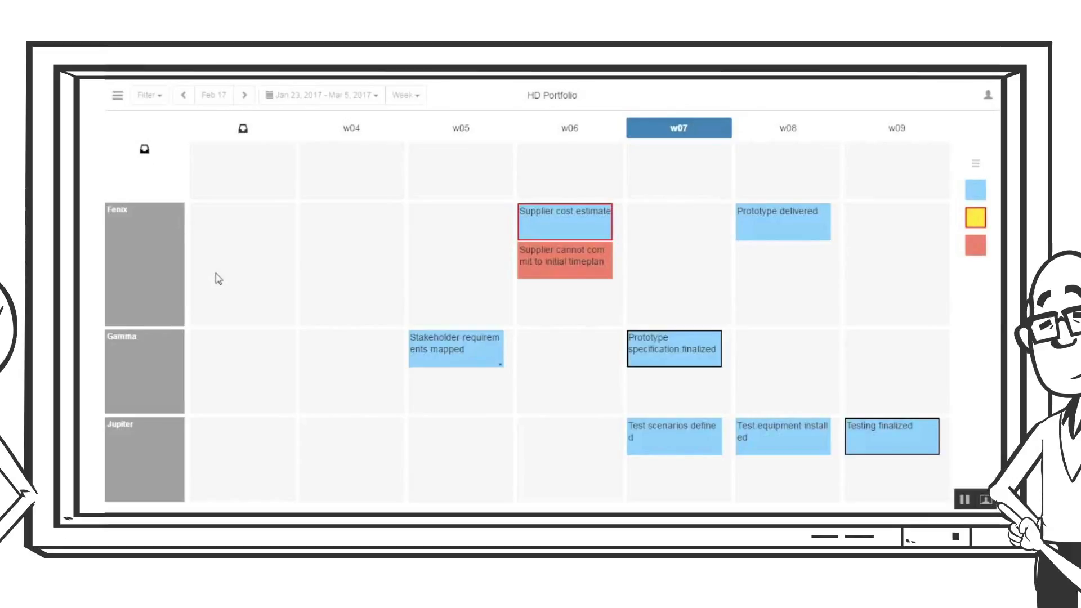
mouse_move(428, 392)
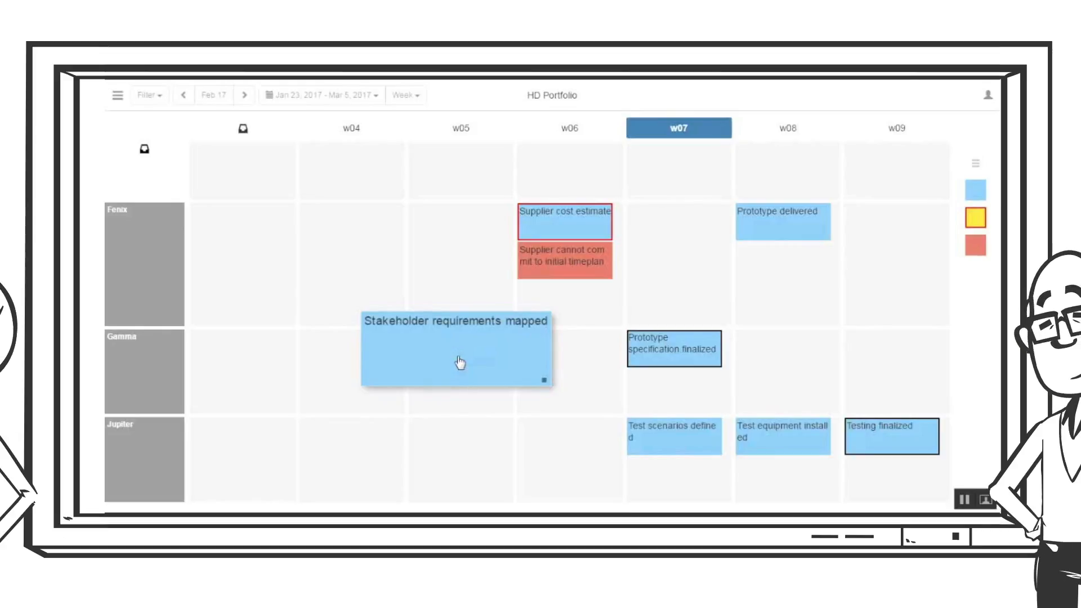
mouse_move(541, 378)
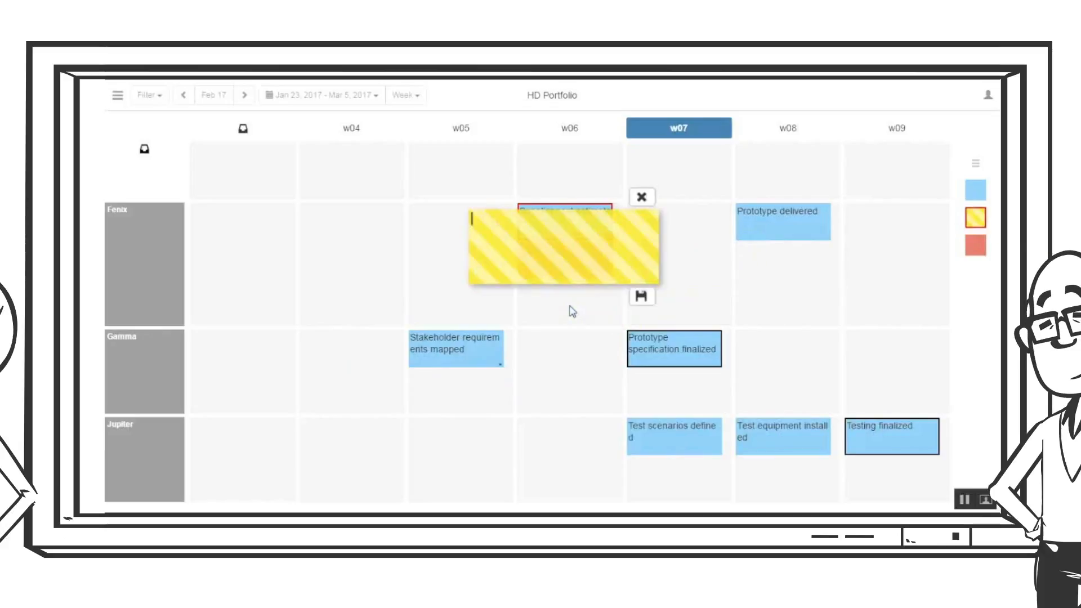
Step: Write 'Purchasing manager to arrange alternative supplier' on the yellow Fenix task at w06
text(Purchasing)
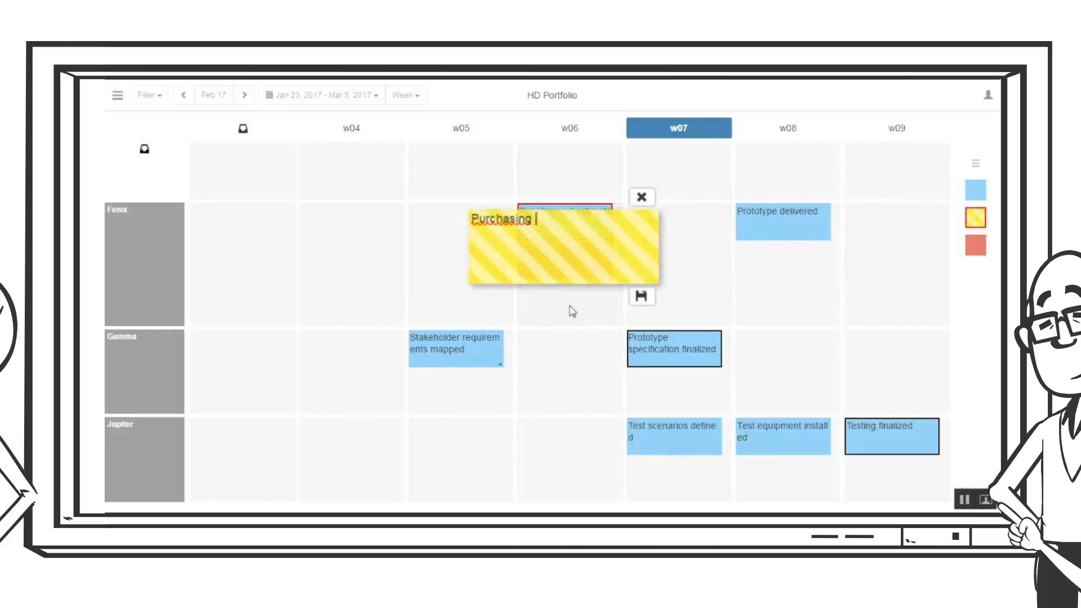
text(manager to arrange a shortlist of)
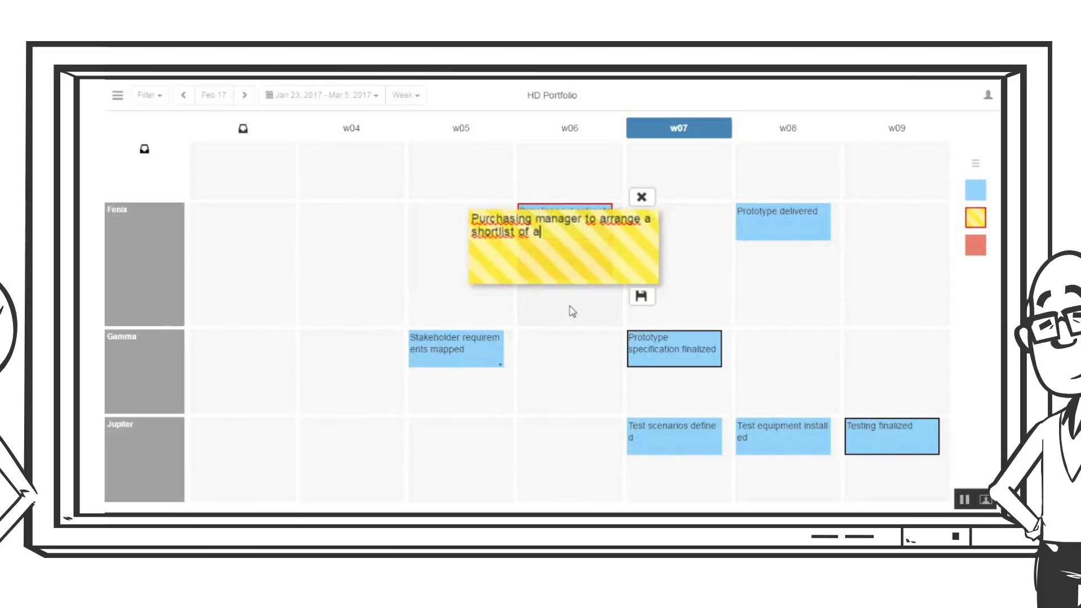
text(alternative supplier)
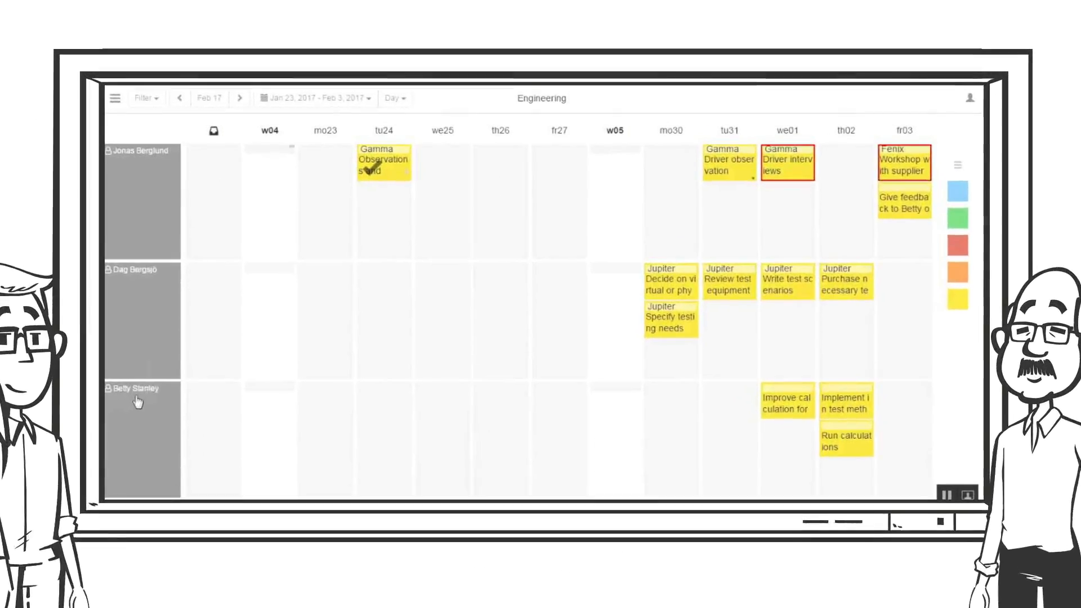
Step: Move Driver observation to mo30 and Driver interviews to tu31, then start 'Help Jonas out with driv...' task
click(383, 163)
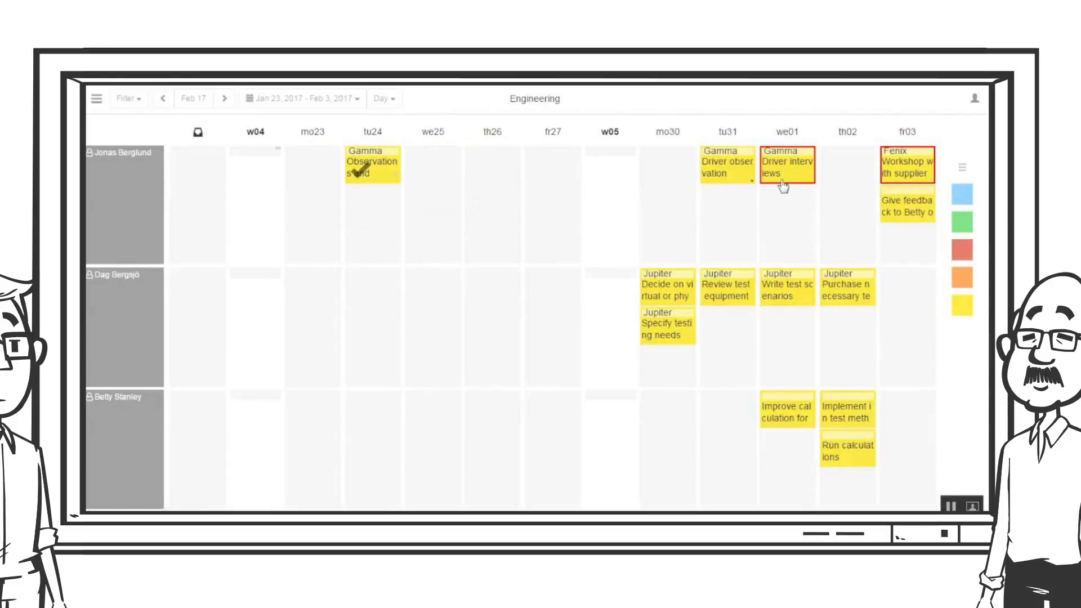
mouse_move(801, 191)
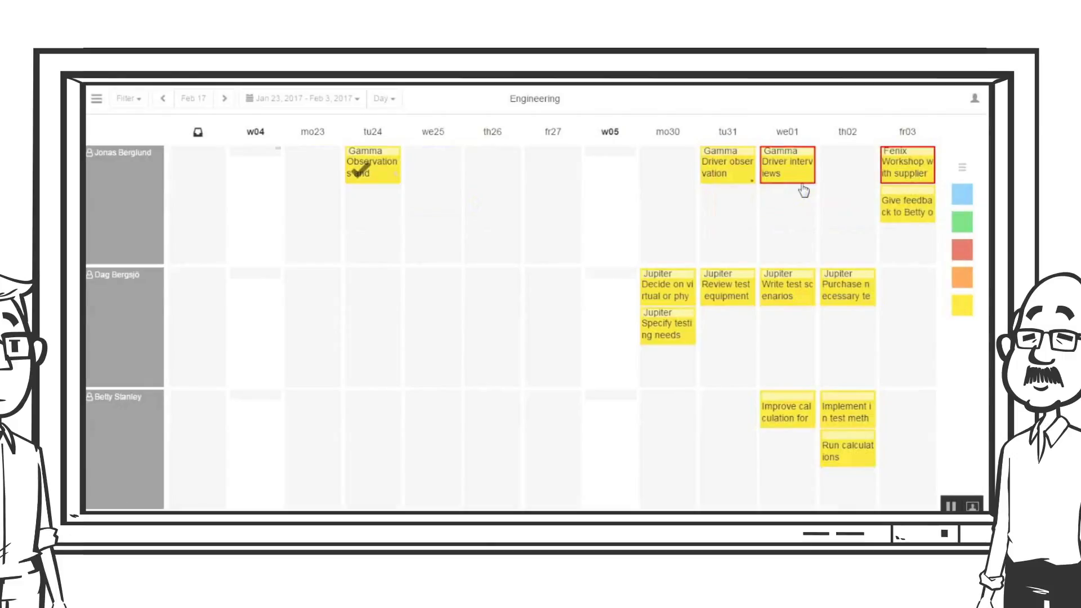
drag(726, 165, 698, 179)
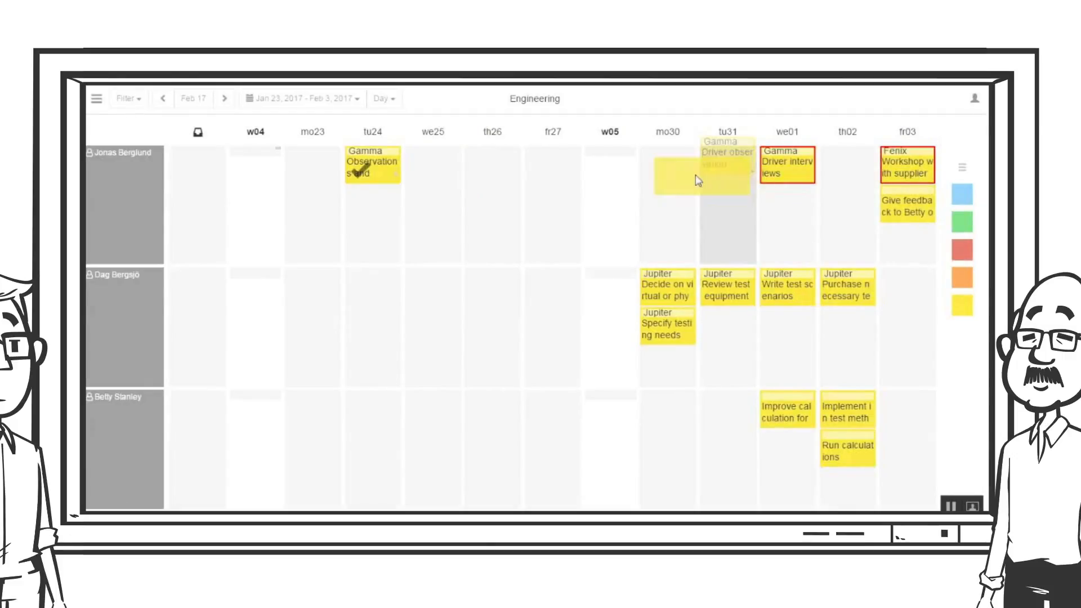
drag(697, 180, 667, 164)
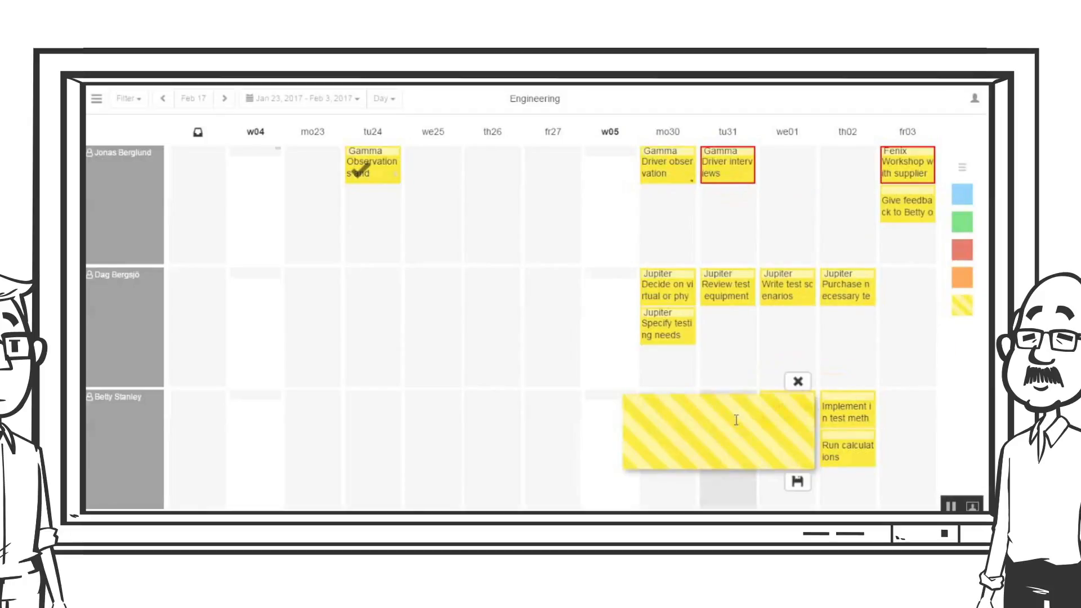
text(Help Jonas out with driv)
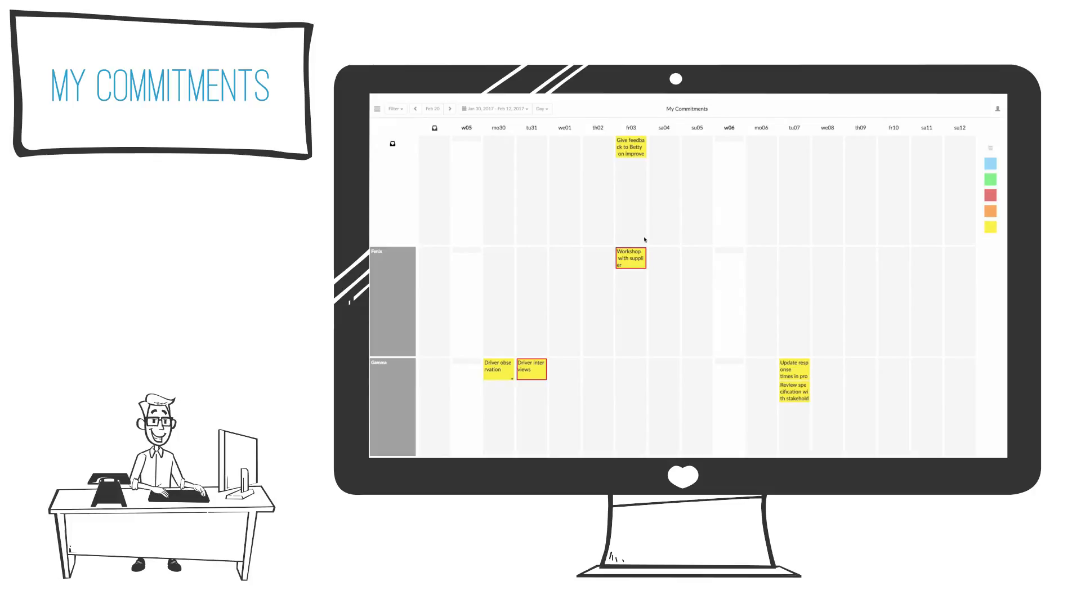
Step: Expand the Workshop with supplier note on the My Commitments board to show its full title
click(630, 260)
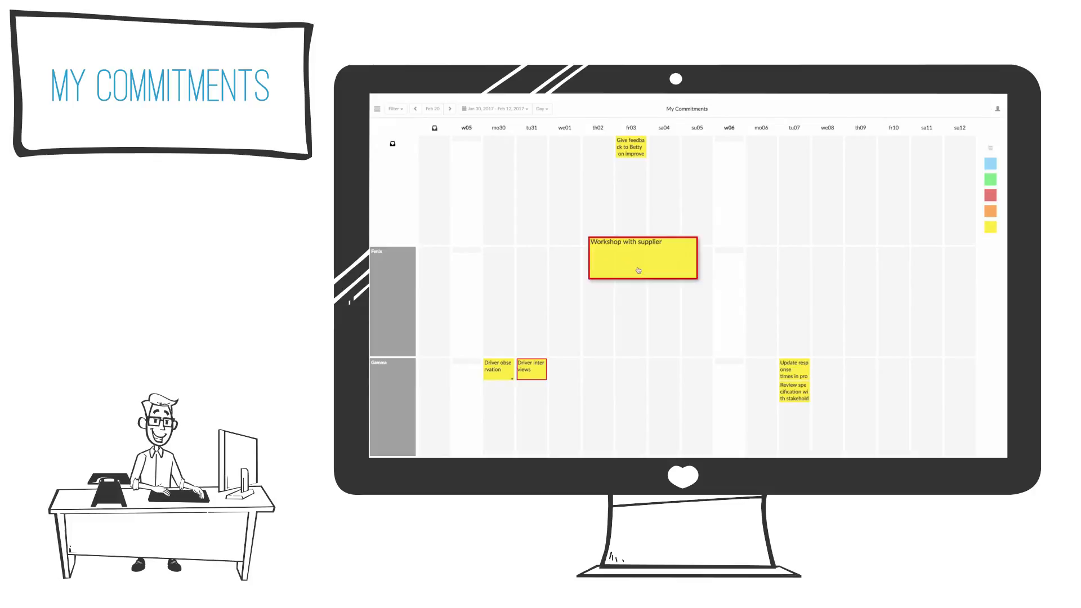